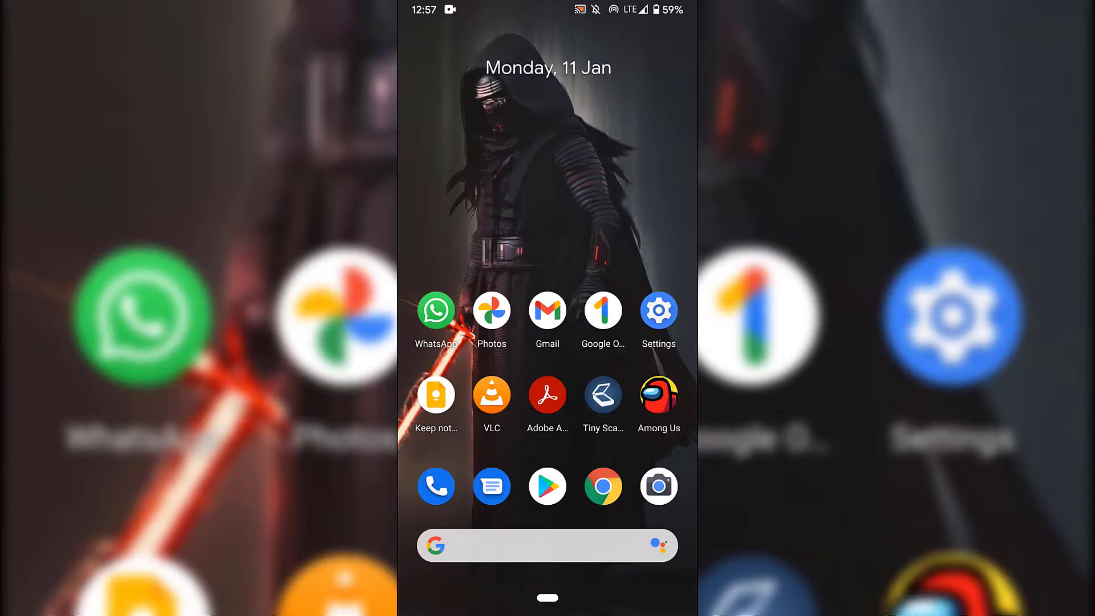
# - Launch WhatsApp from its home-screen icon, landing on the Chats tab
pyautogui.click(435, 310)
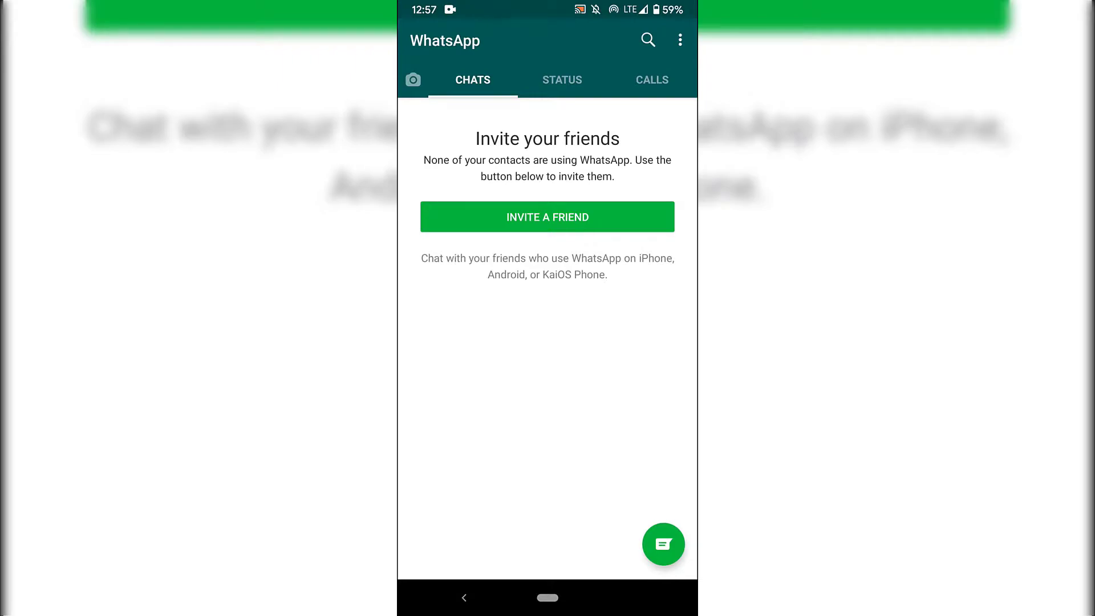
# - Reach WhatsApp's Settings via the three-dot overflow menu
pyautogui.click(680, 39)
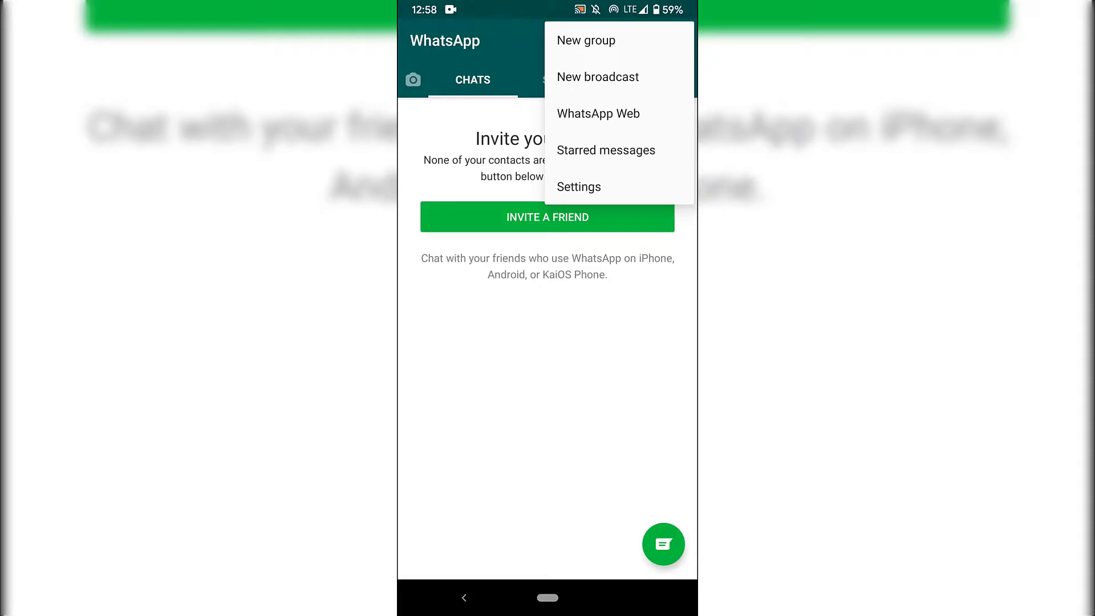
pyautogui.click(580, 186)
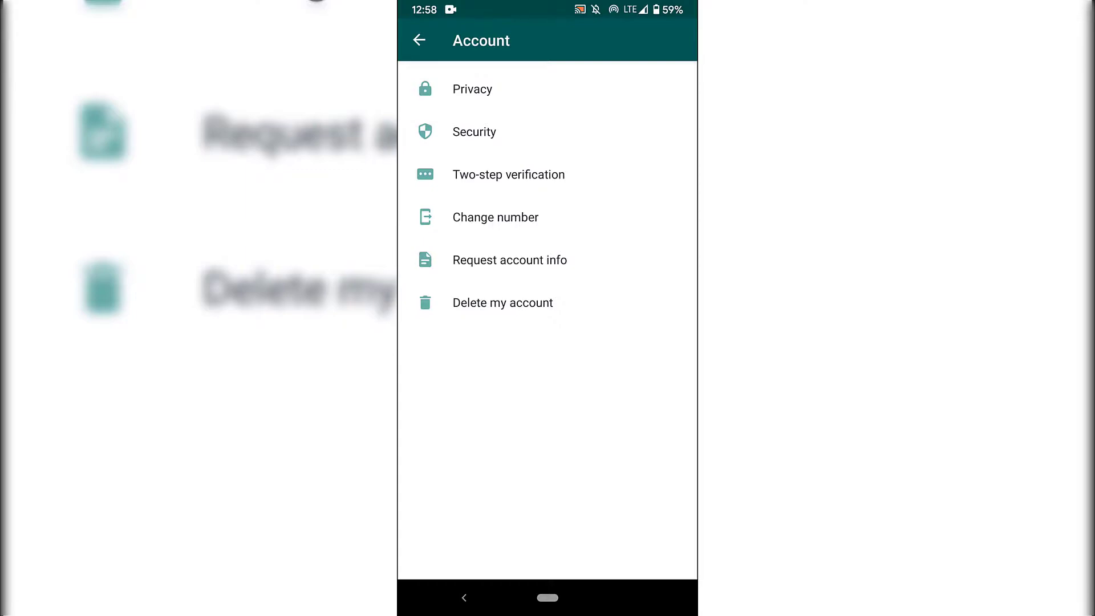
# - Start Delete my account, confirm country and phone number, and submit to continue
pyautogui.click(502, 302)
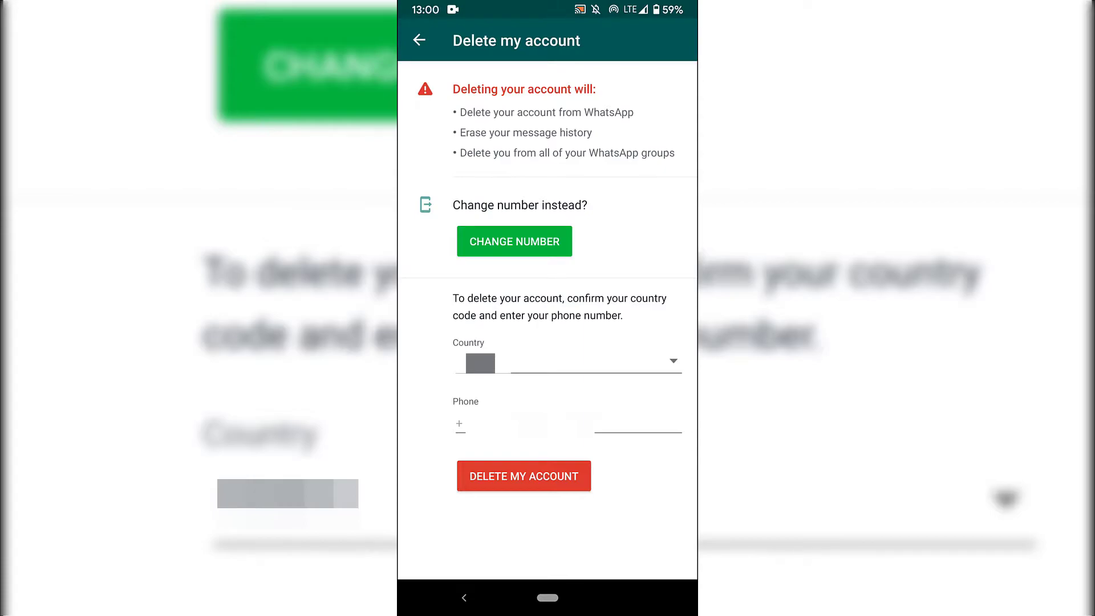
pyautogui.click(566, 362)
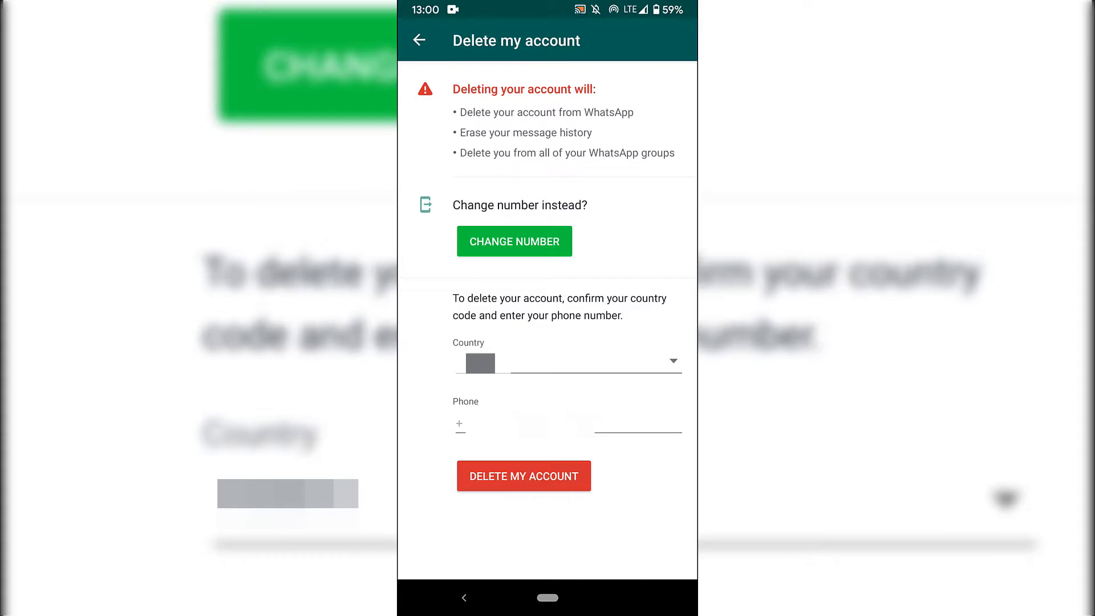
pyautogui.click(636, 426)
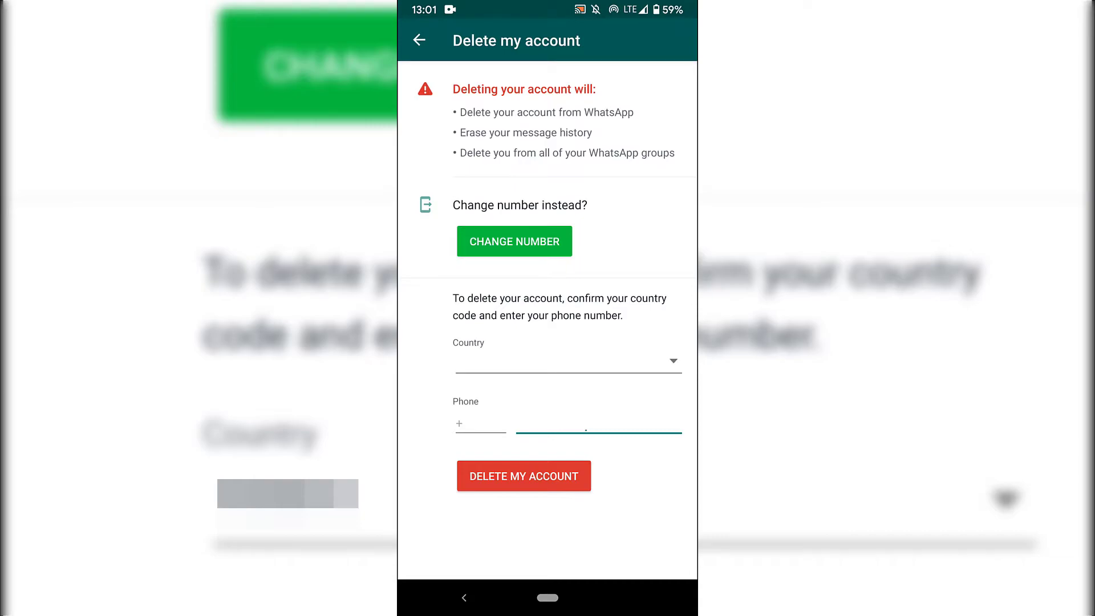
pyautogui.click(523, 476)
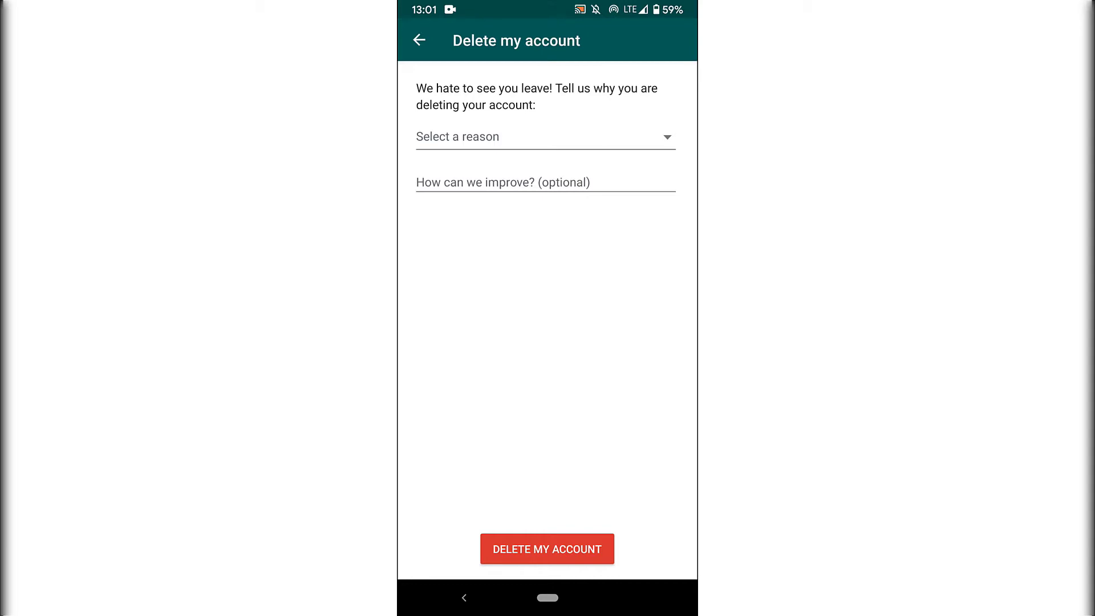
# - Choose 'Other' as the leaving reason and continue to the final deletion warning
pyautogui.click(545, 137)
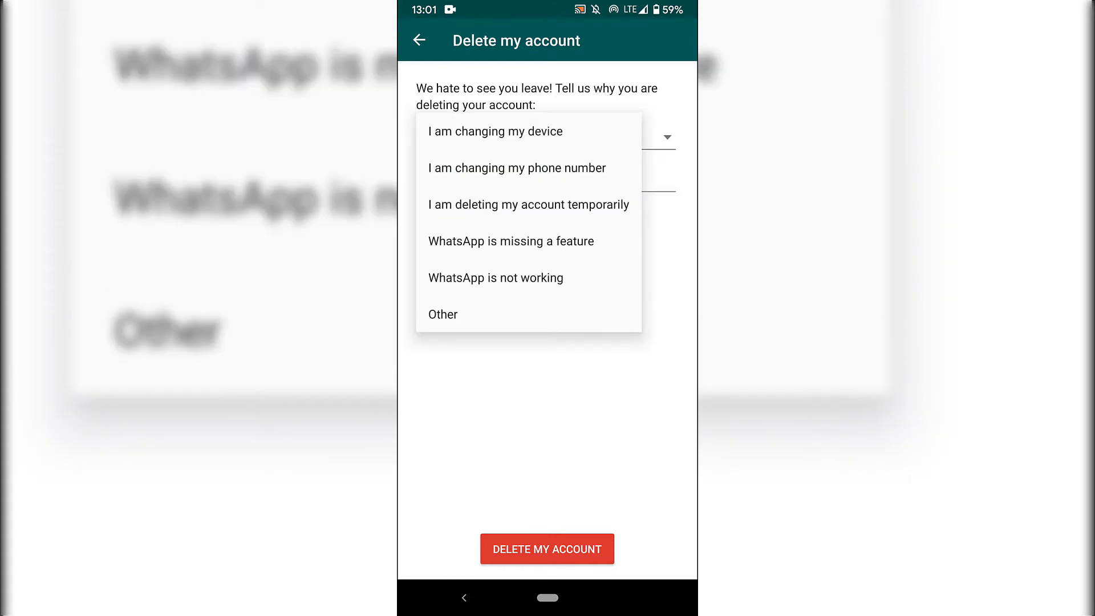
pyautogui.click(442, 315)
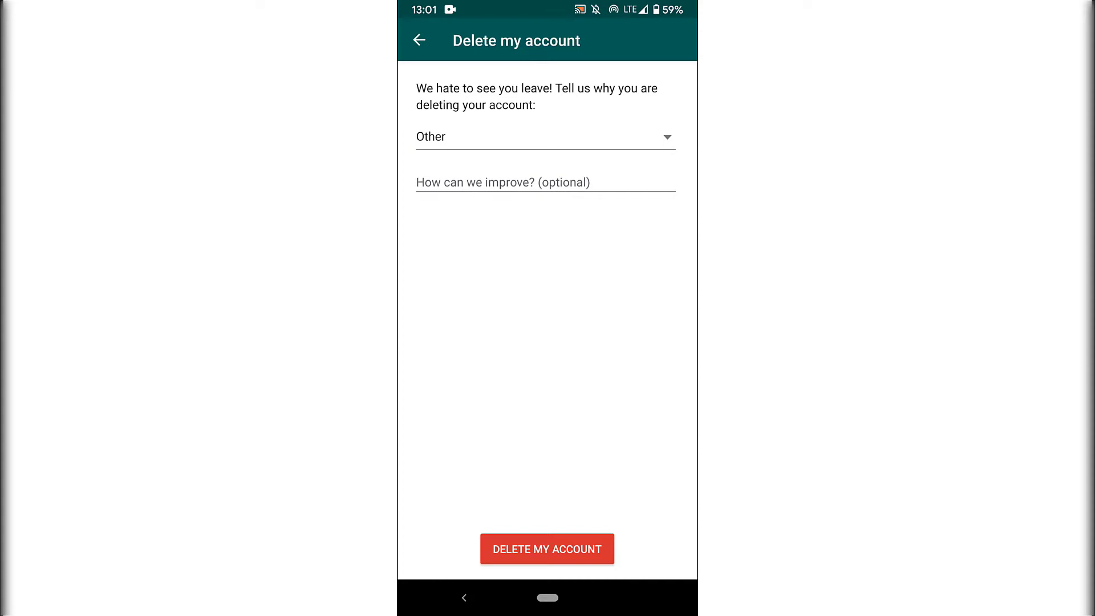
pyautogui.click(547, 549)
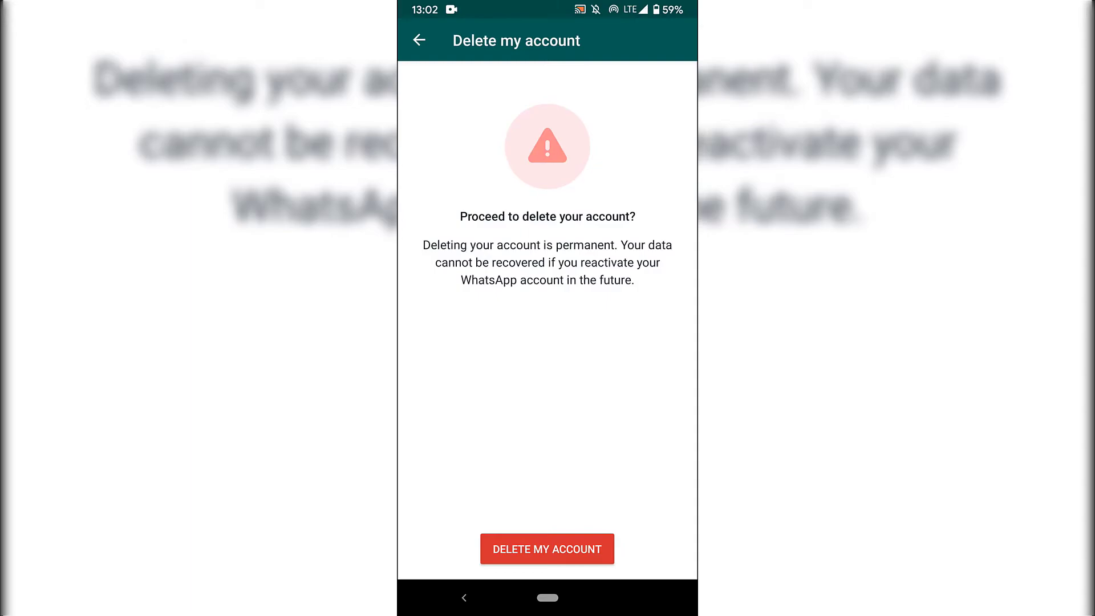
# - Confirm permanent account deletion and return to the WhatsApp icon on the home screen
pyautogui.click(547, 549)
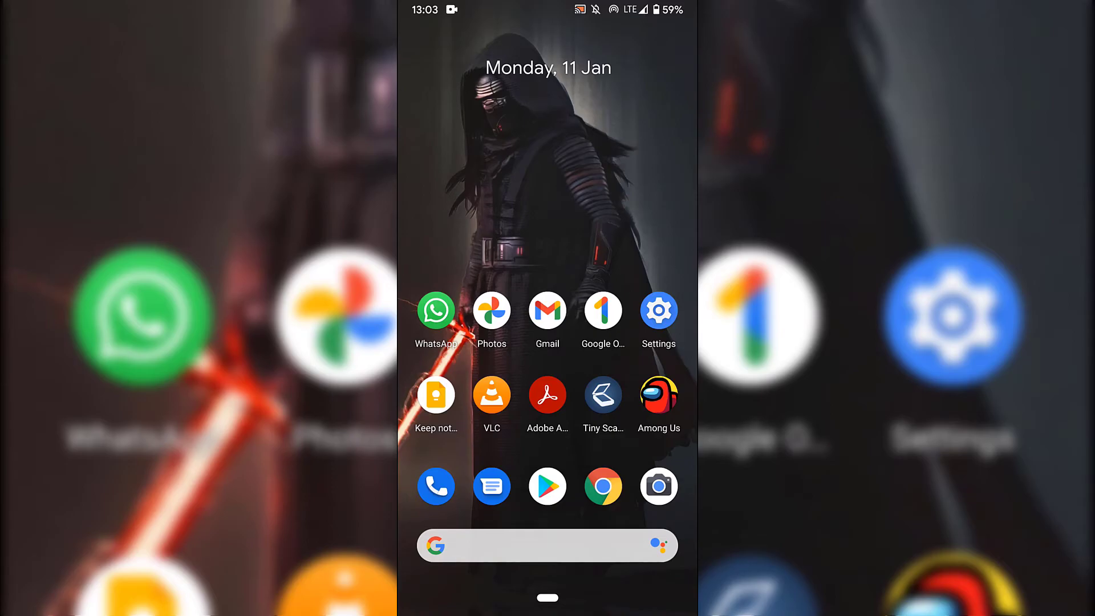
pyautogui.click(436, 310)
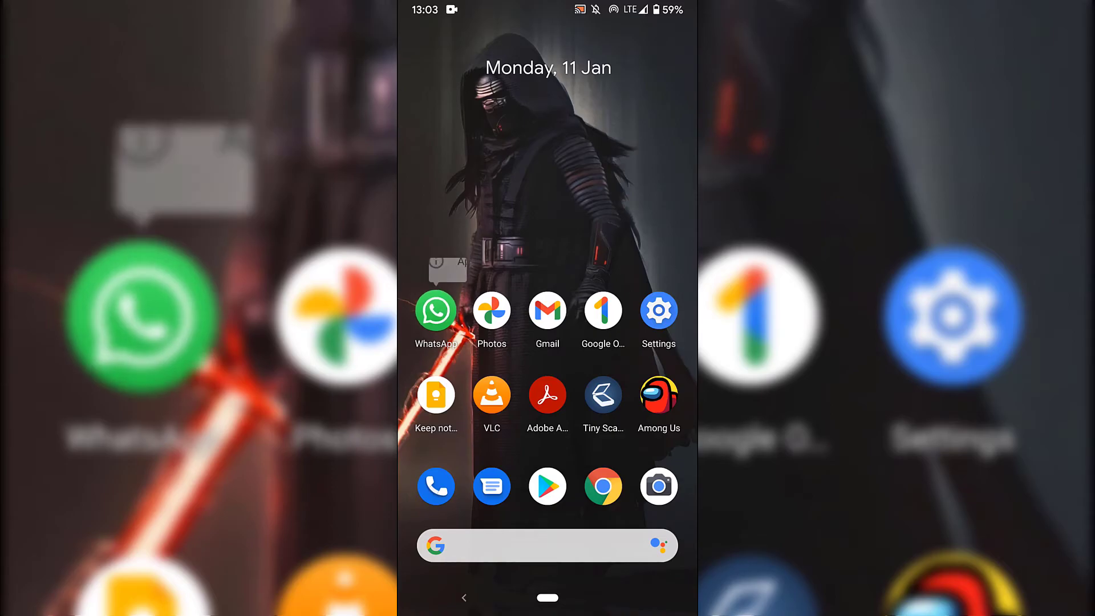
# - Drag WhatsApp to Uninstall and confirm OK, removing the app and its data
pyautogui.moveTo(435, 310); pyautogui.dragTo(653, 29)
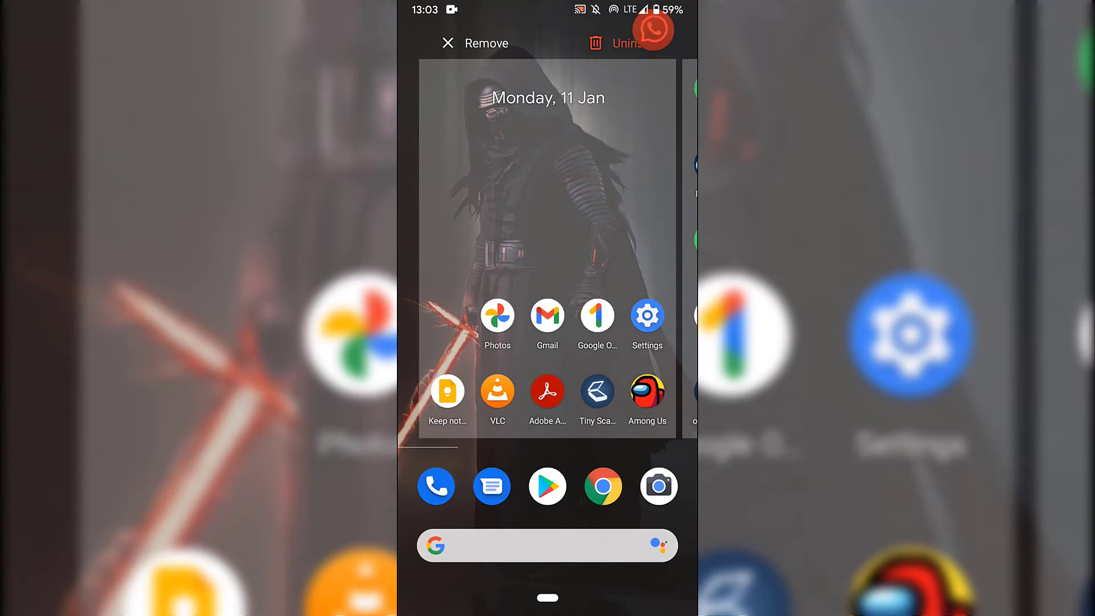
pyautogui.click(617, 42)
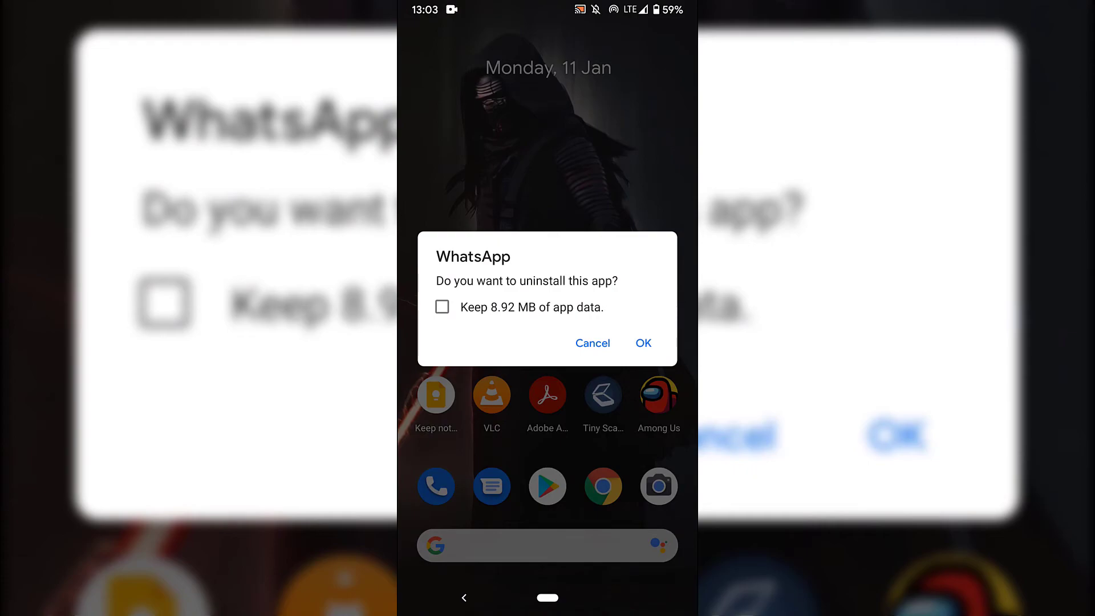
pyautogui.click(641, 343)
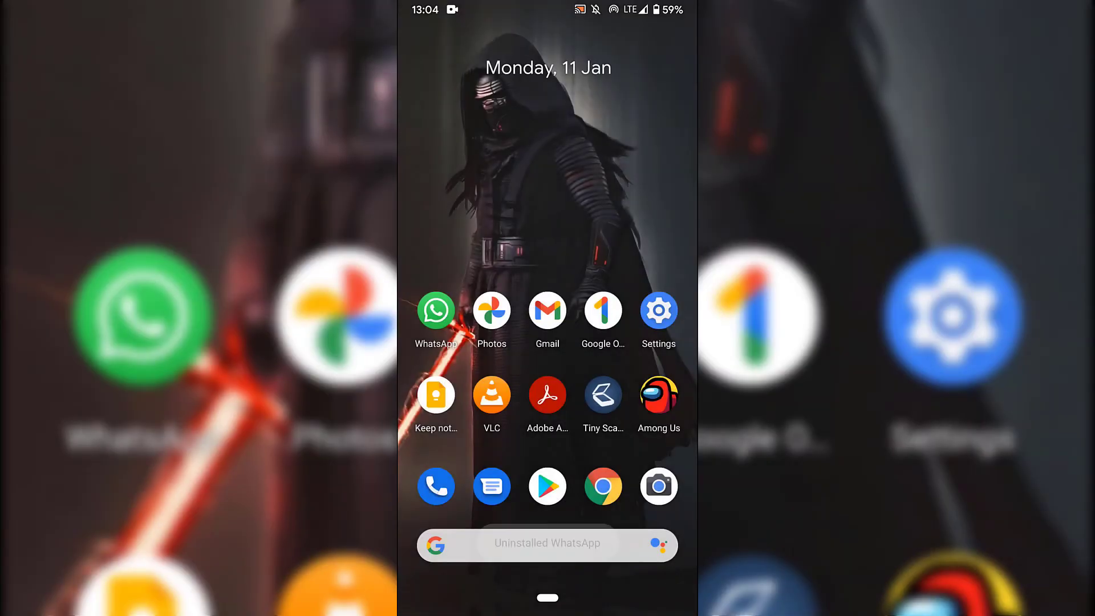